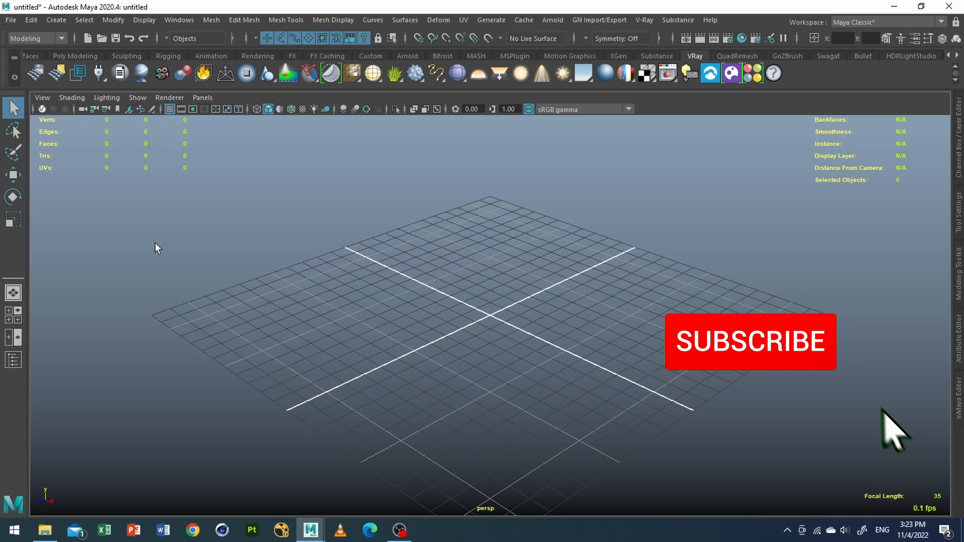
Import the Hulkbuster FBX file, bringing up the import warnings report.
{"action": "left_click", "coordinate": [750, 342]}
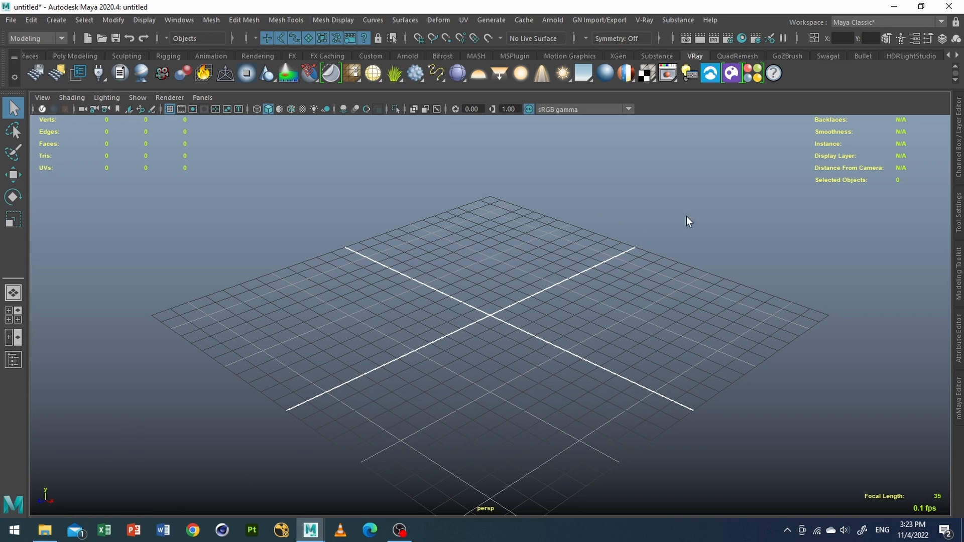
{"action": "left_click", "coordinate": [44, 529]}
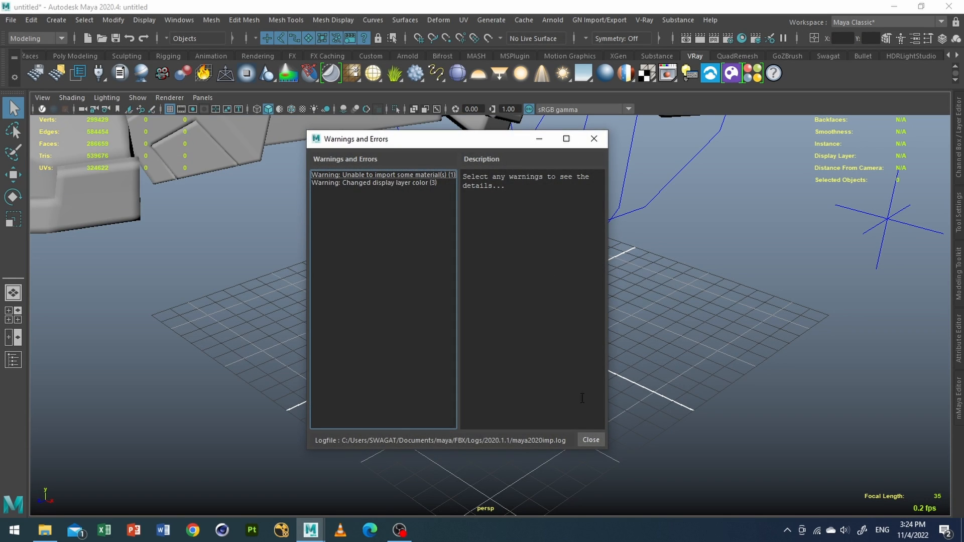
Close the import warnings and launch a 960×540 V-Ray render.
{"action": "left_click", "coordinate": [588, 441]}
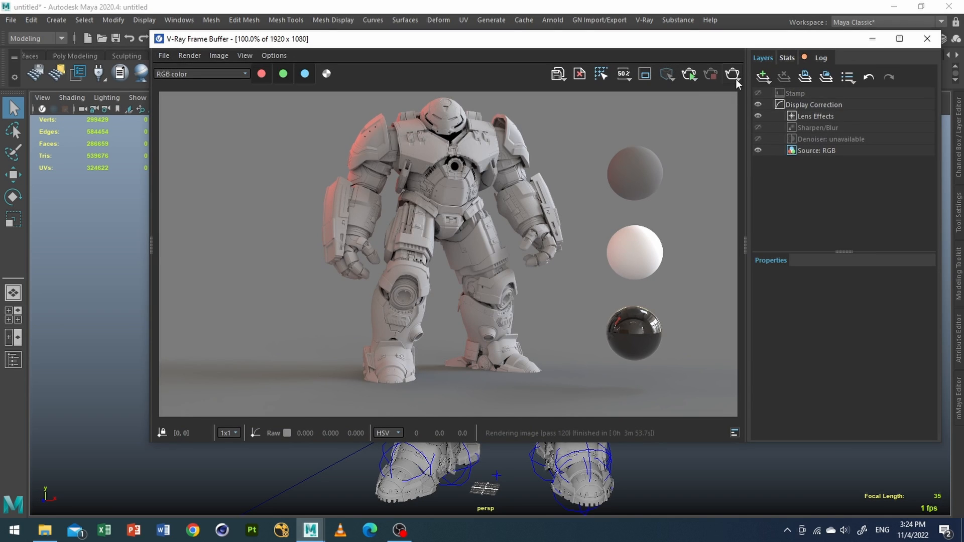
{"action": "left_click", "coordinate": [731, 74]}
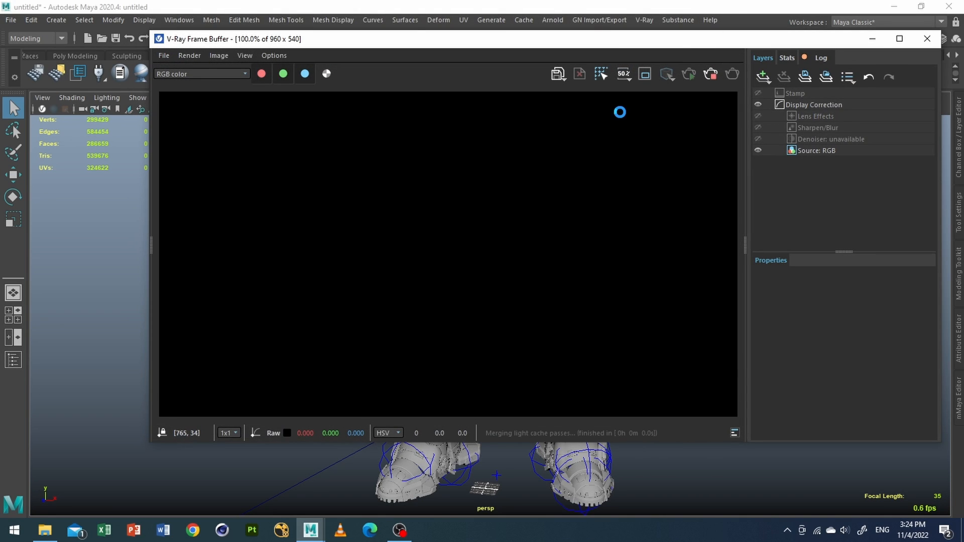
{"action": "mouse_move", "coordinate": [498, 226]}
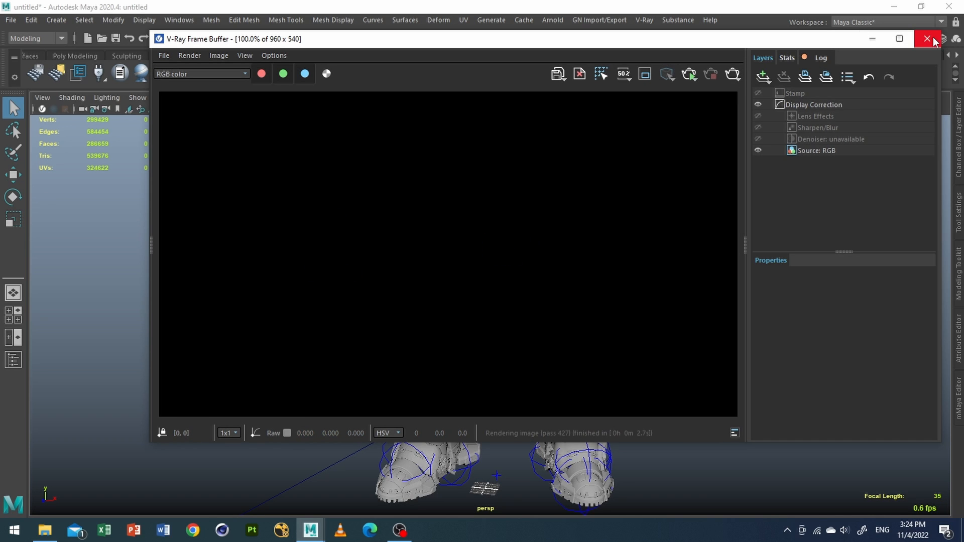
Close the frame buffer, create a V-Ray dome light, and look through Camera002.
{"action": "left_click", "coordinate": [927, 39]}
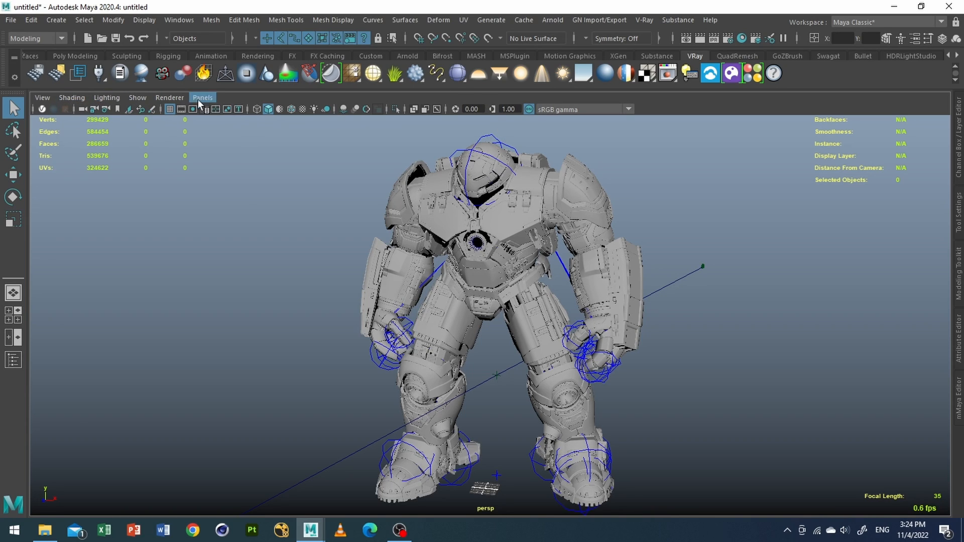
{"action": "mouse_move", "coordinate": [481, 80]}
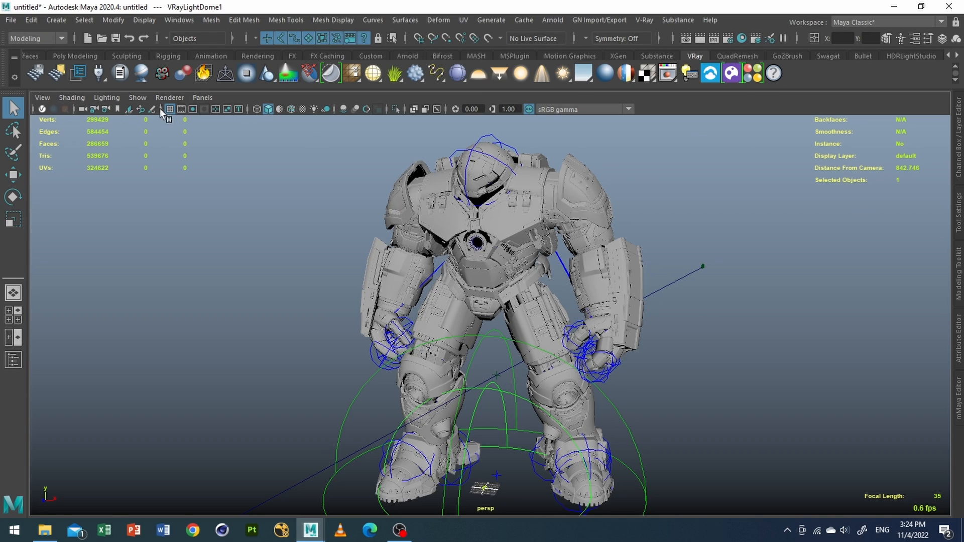
{"action": "left_click", "coordinate": [201, 97]}
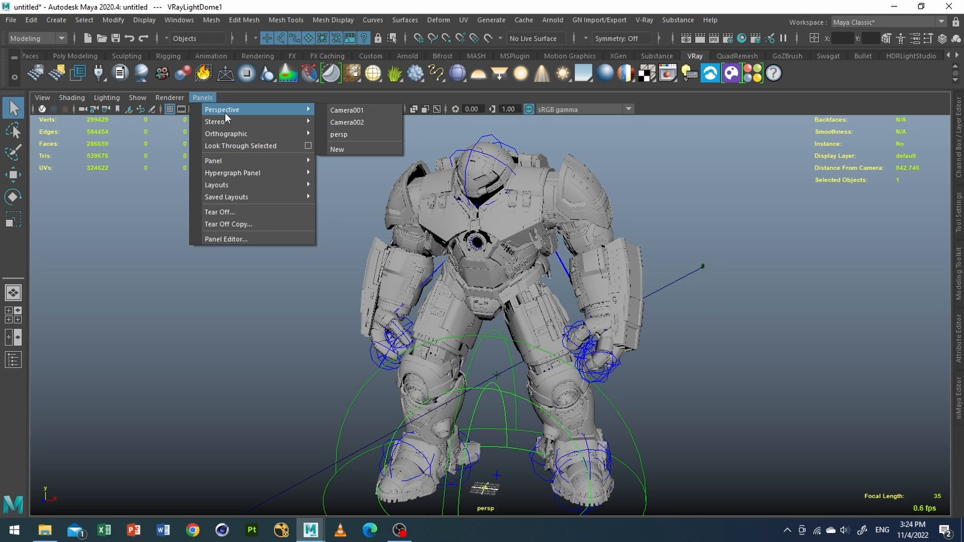
{"action": "left_click", "coordinate": [347, 121]}
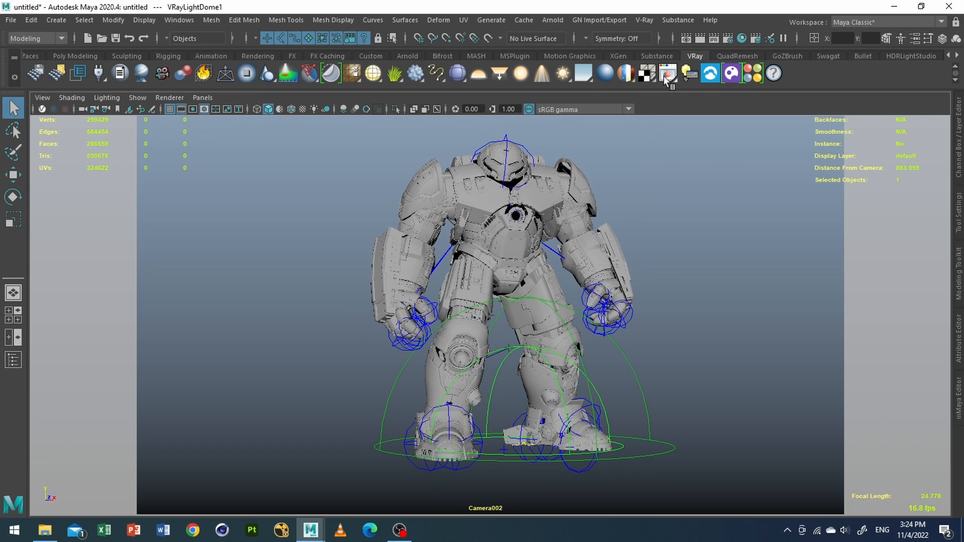
Render the dome-lit Hulkbuster through Camera002, then close the frame buffer.
{"action": "left_click", "coordinate": [666, 73]}
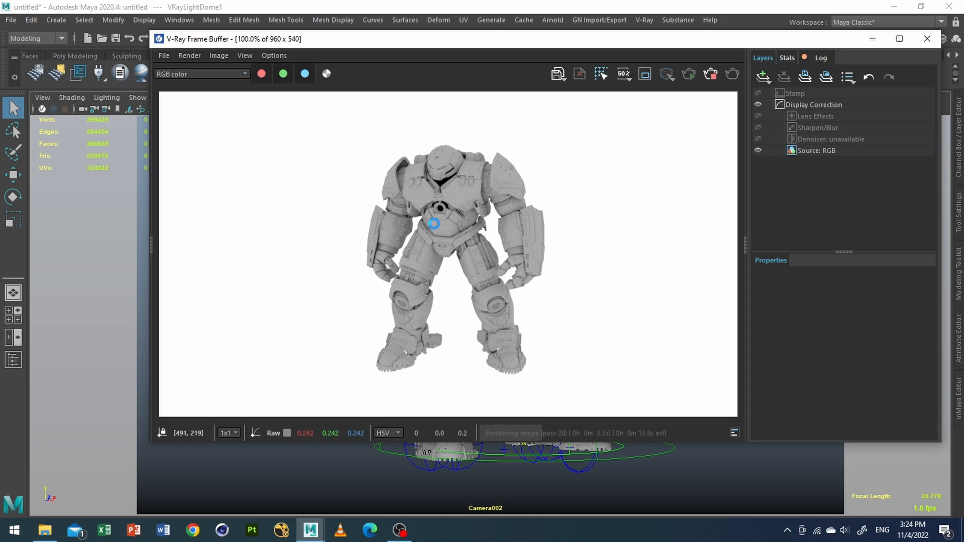
{"action": "mouse_move", "coordinate": [469, 339]}
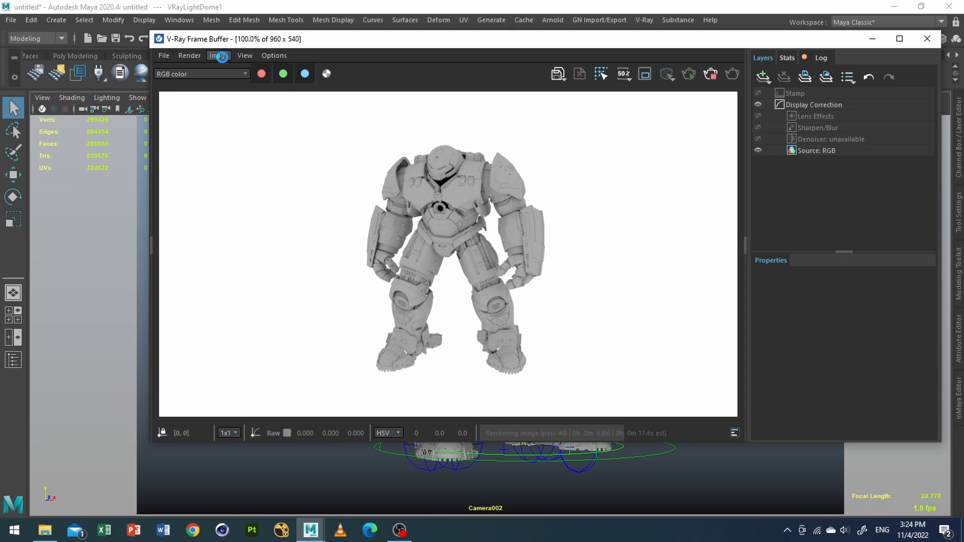
{"action": "left_click", "coordinate": [189, 56]}
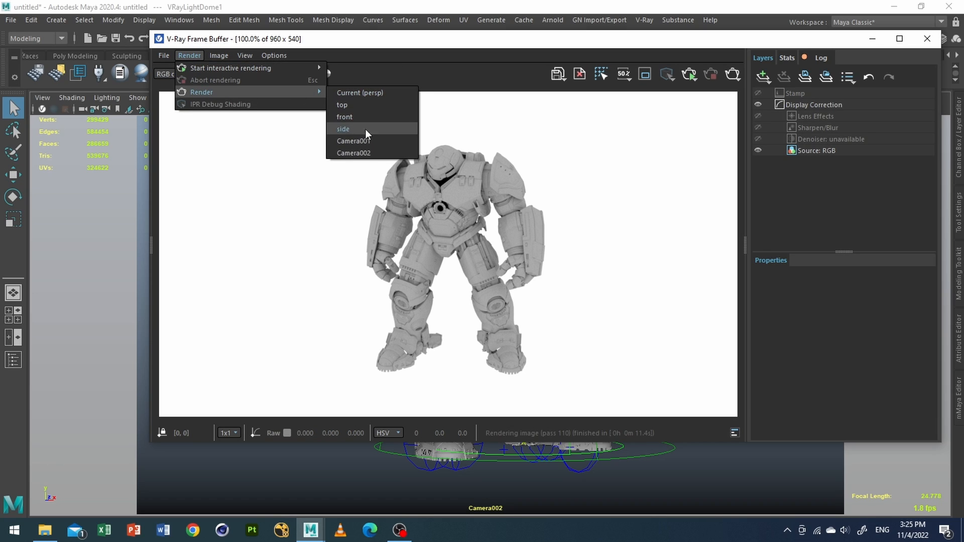
{"action": "left_click", "coordinate": [342, 129]}
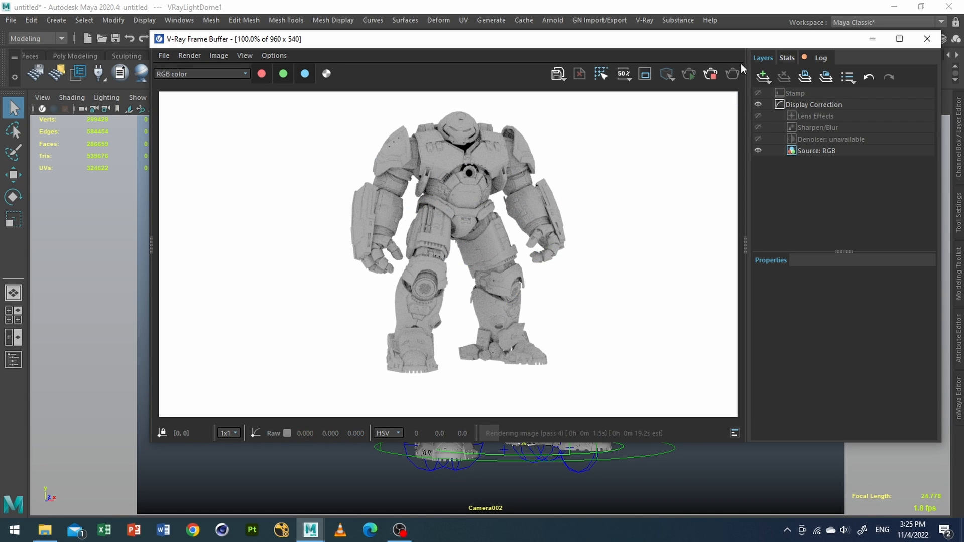
{"action": "left_click", "coordinate": [926, 38]}
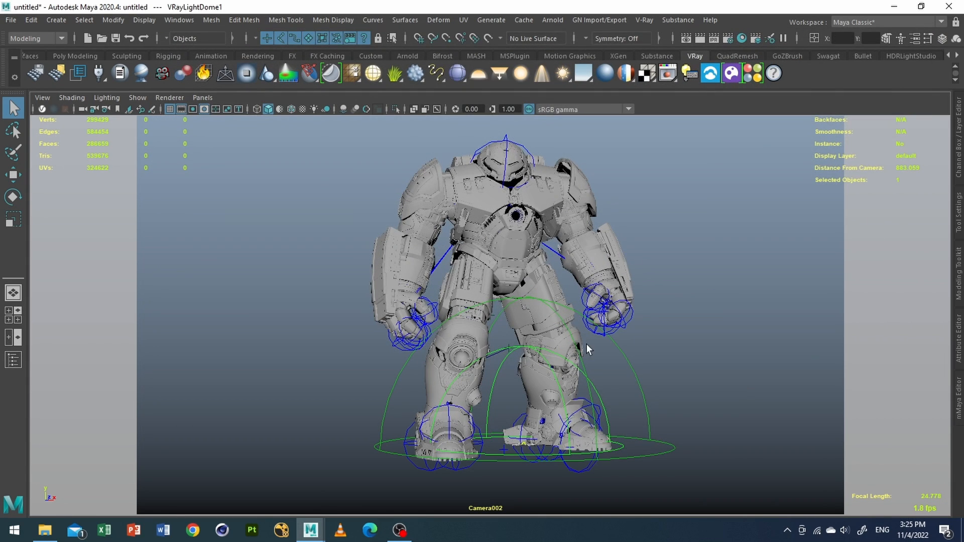
{"action": "mouse_move", "coordinate": [814, 349]}
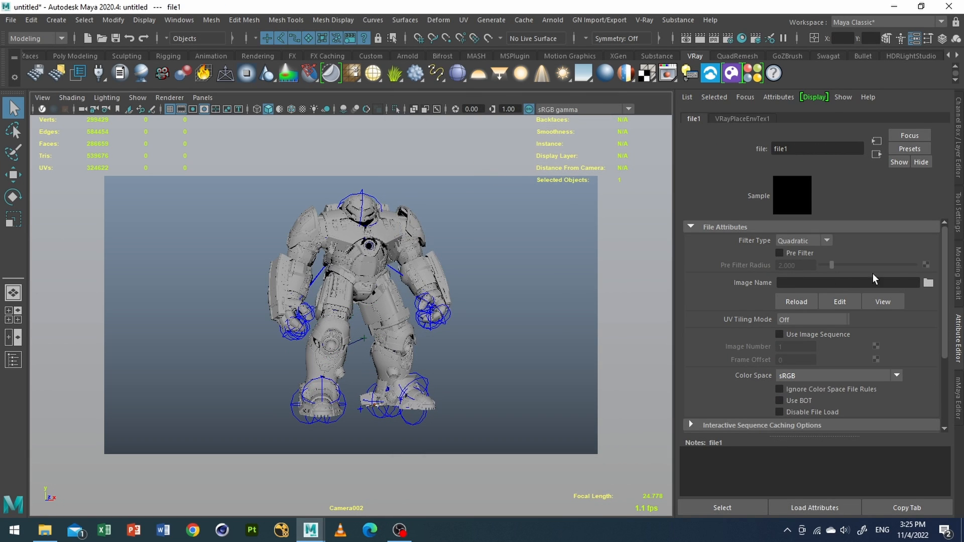
Load brown_photostudio_01_4k.exr from the HDRi folder into file1's Image Name.
{"action": "left_click", "coordinate": [928, 282]}
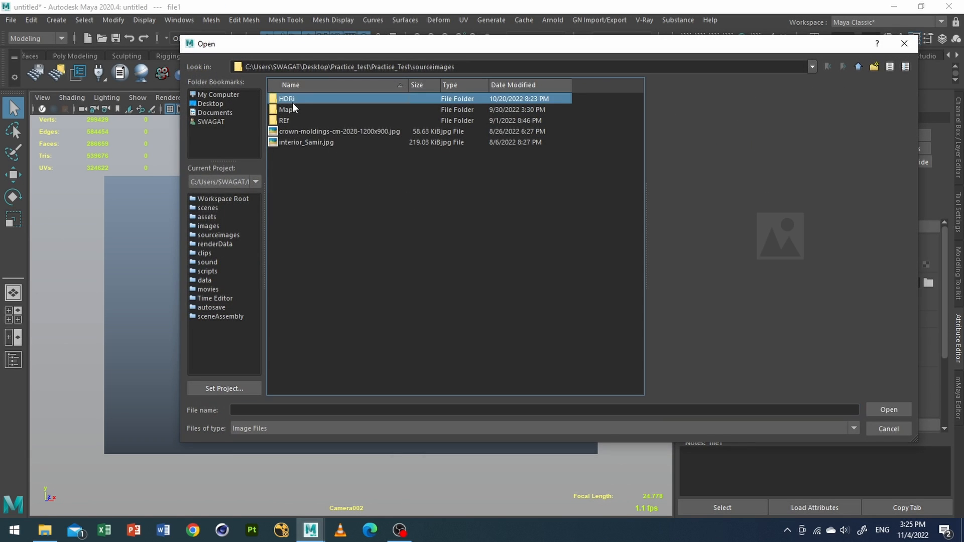
{"action": "double_click", "coordinate": [286, 99]}
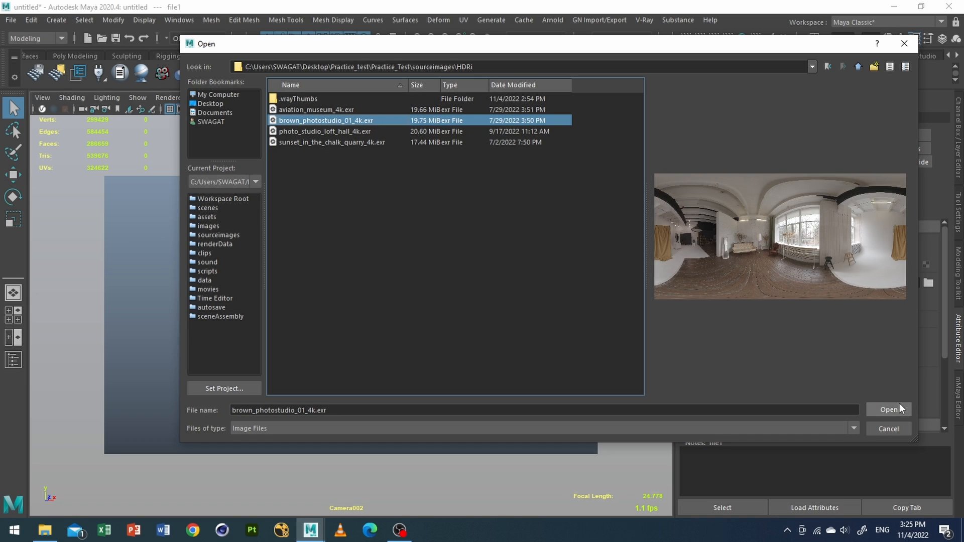
{"action": "left_click", "coordinate": [888, 410]}
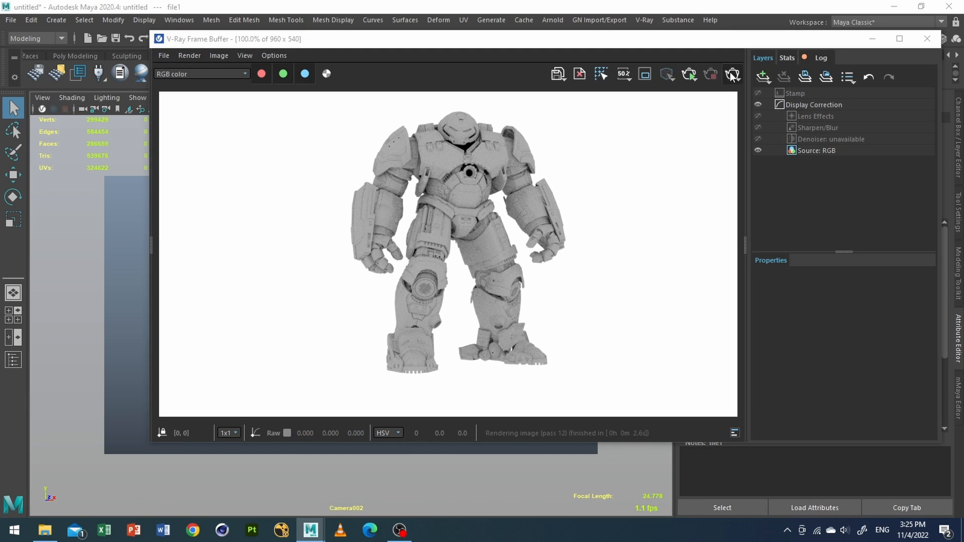
Render with HDRI lighting, using Raw color space and an invisible dome.
{"action": "left_click", "coordinate": [731, 74]}
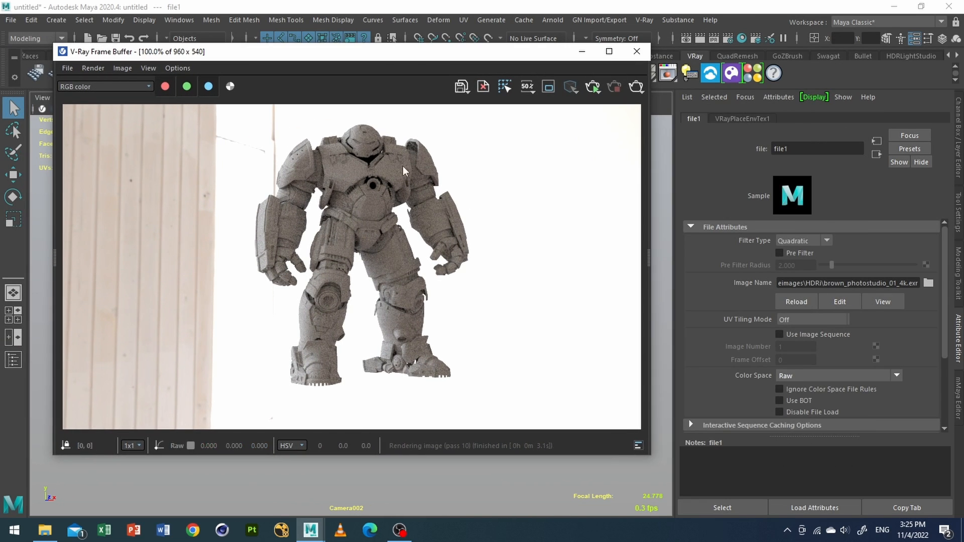
{"action": "mouse_move", "coordinate": [539, 360]}
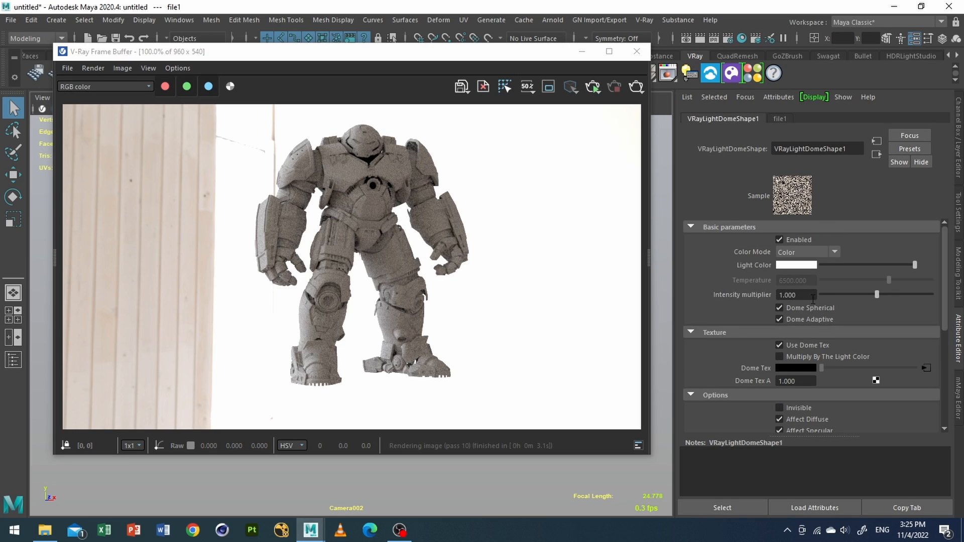
{"action": "scroll", "scroll_direction": "down", "scroll_amount": 3}
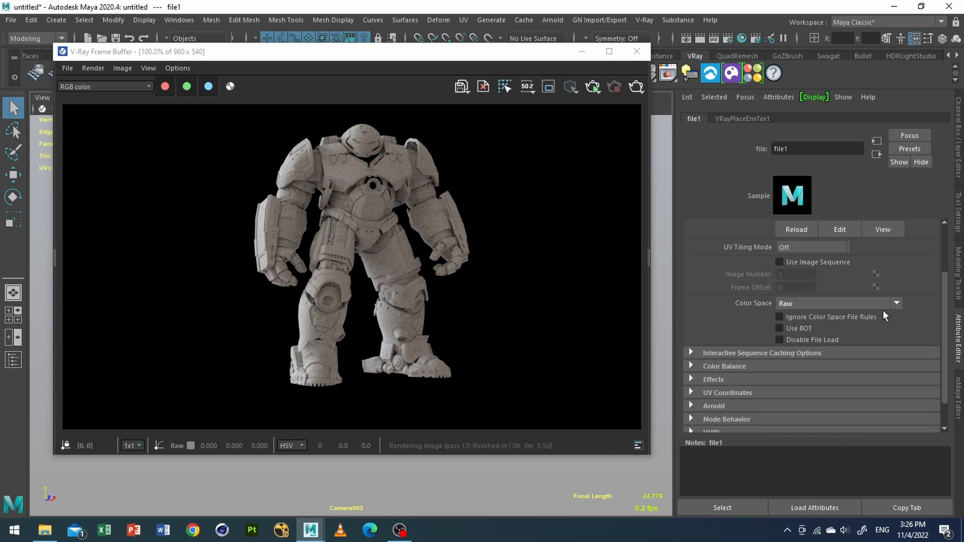
Set VRayPlaceEnvTex1 horizontal rotation to 182.338 and re-render.
{"action": "left_click", "coordinate": [742, 118]}
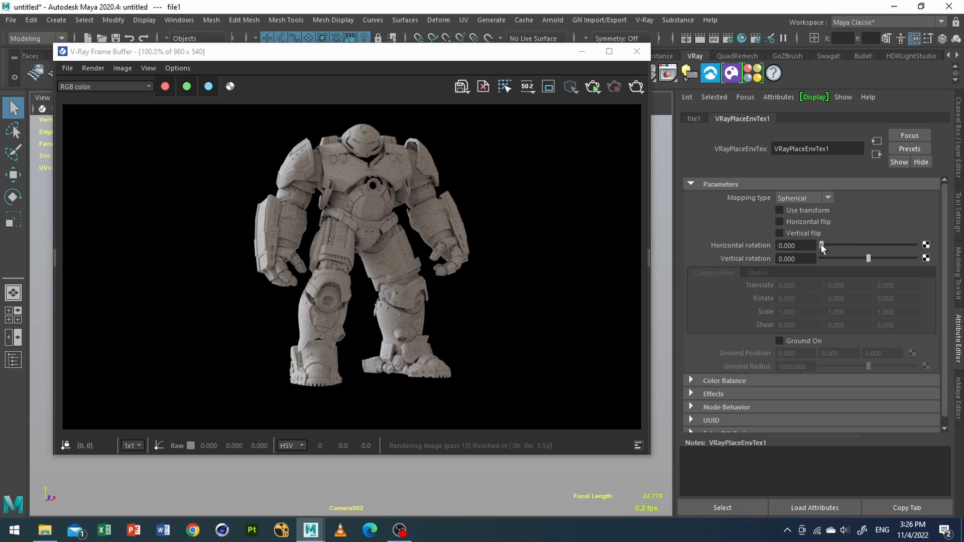
{"action": "left_click_drag", "start_coordinate": [814, 245], "coordinate": [869, 246]}
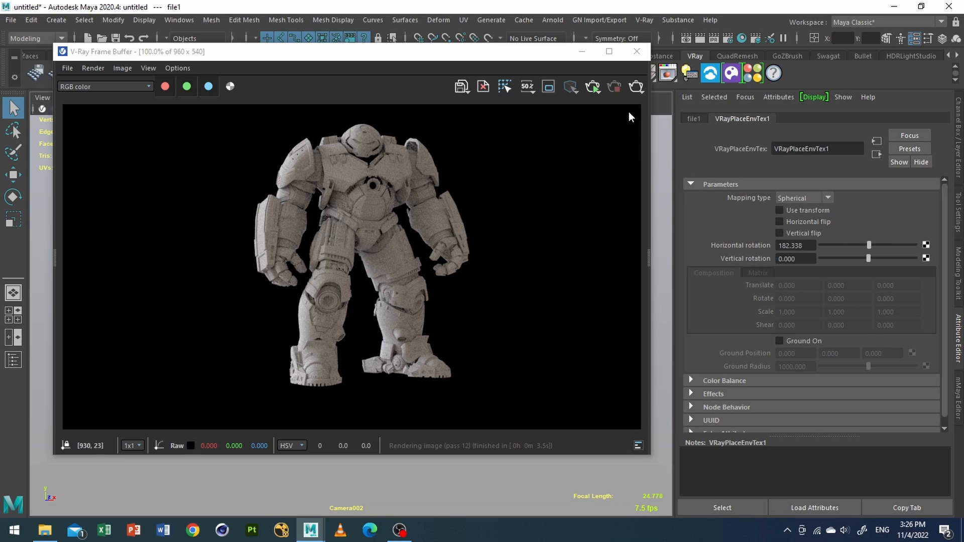
{"action": "left_click", "coordinate": [635, 86]}
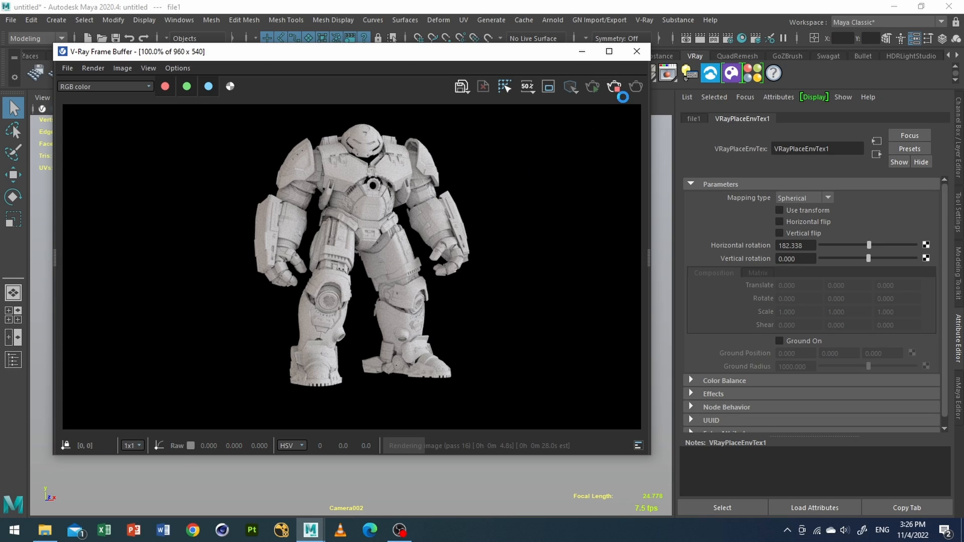
{"action": "mouse_move", "coordinate": [488, 251]}
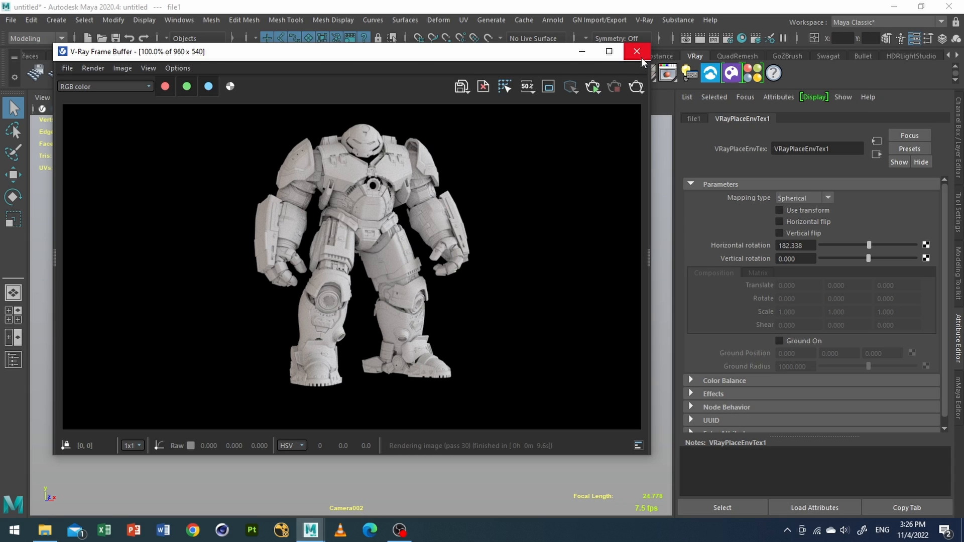
{"action": "mouse_move", "coordinate": [636, 51]}
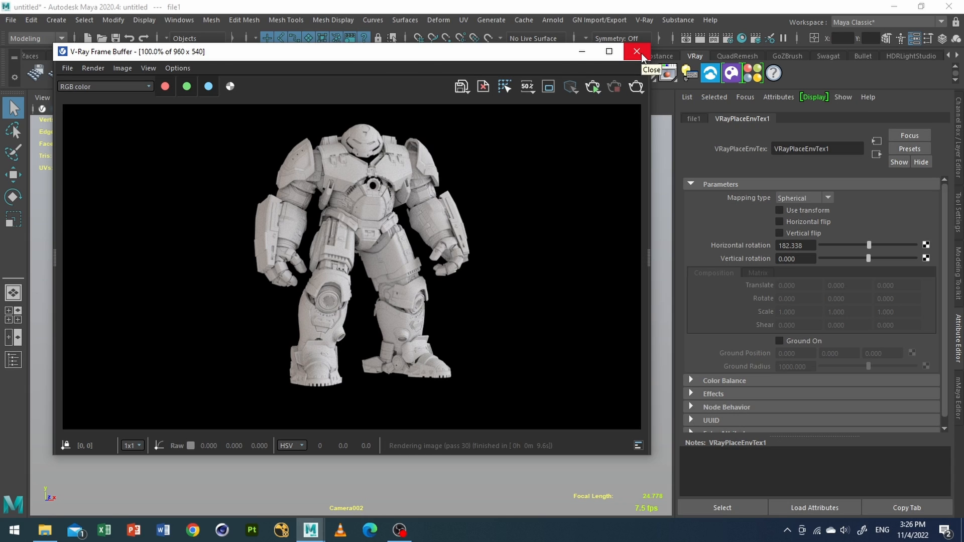
Create VRayPlane1 beneath the Hulkbuster using the V-Ray Plane shelf icon.
{"action": "left_click", "coordinate": [635, 51]}
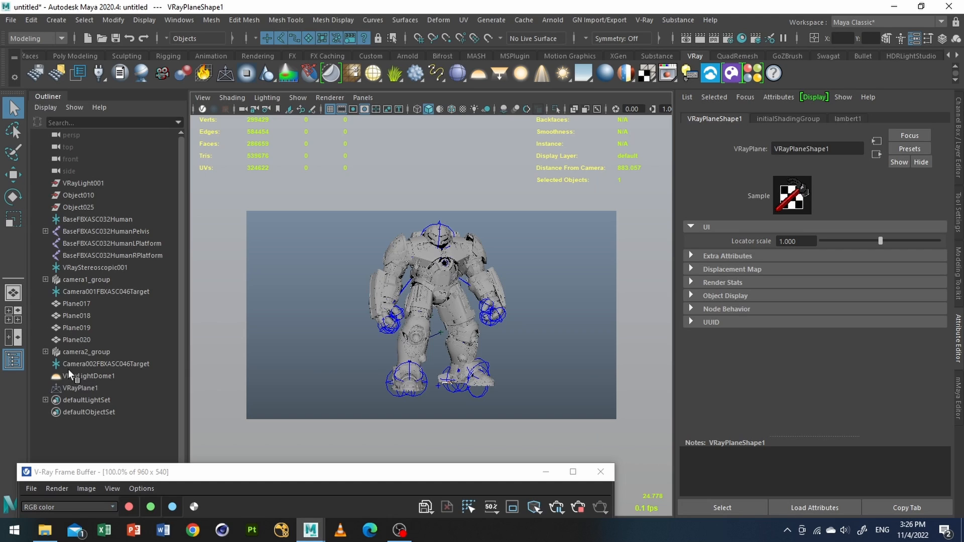
Enable Matte Surface and Shadows in the plane's V-Ray object properties.
{"action": "left_click", "coordinate": [80, 388]}
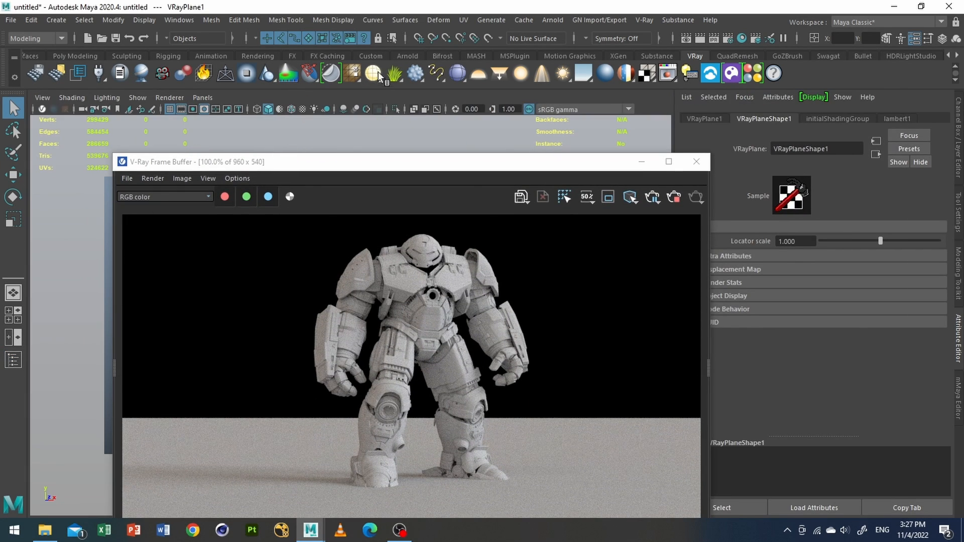
{"action": "mouse_move", "coordinate": [351, 74]}
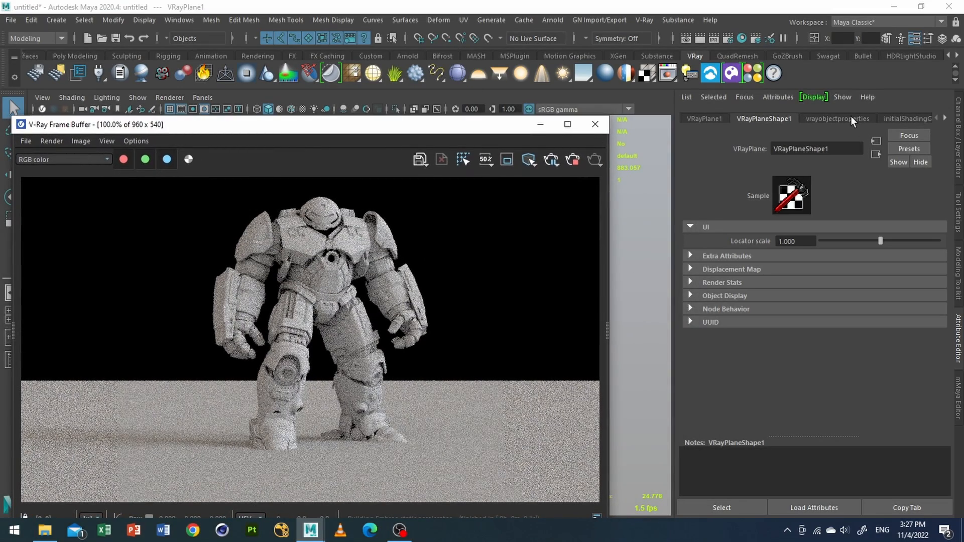
{"action": "left_click", "coordinate": [836, 118]}
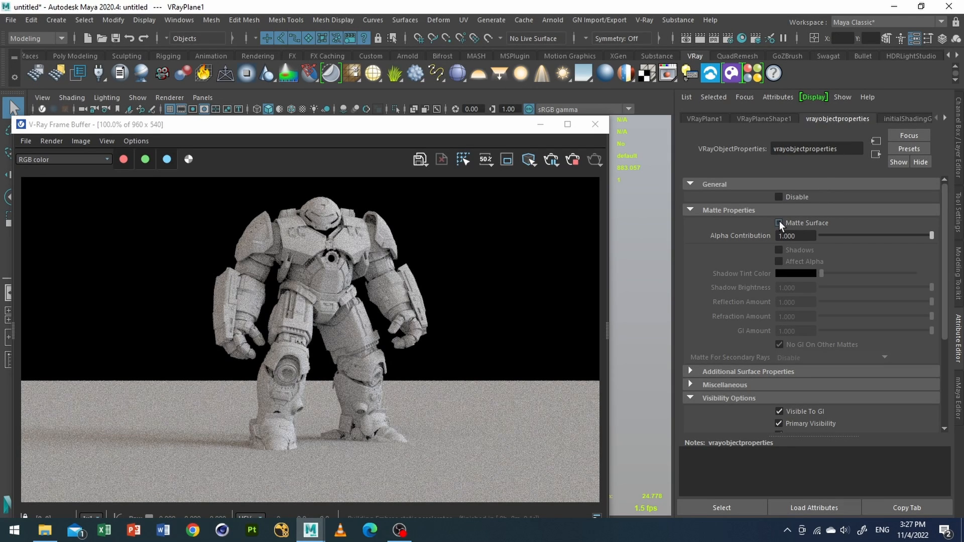
{"action": "left_click", "coordinate": [780, 223]}
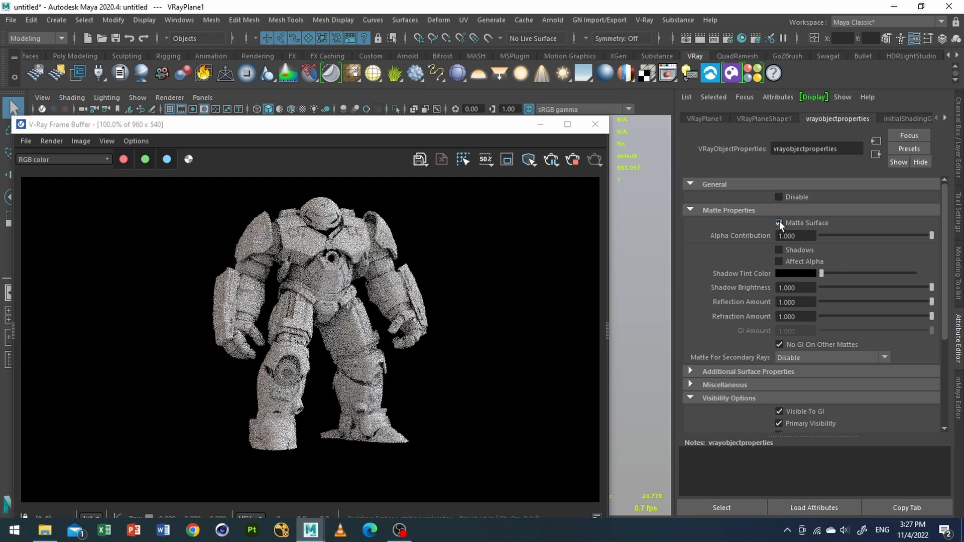
{"action": "left_click", "coordinate": [778, 223]}
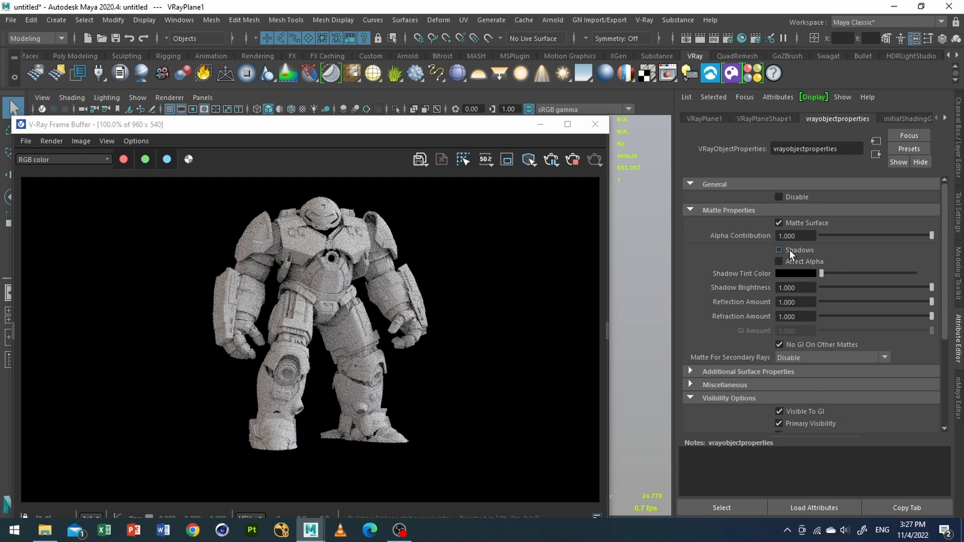
{"action": "left_click", "coordinate": [778, 250]}
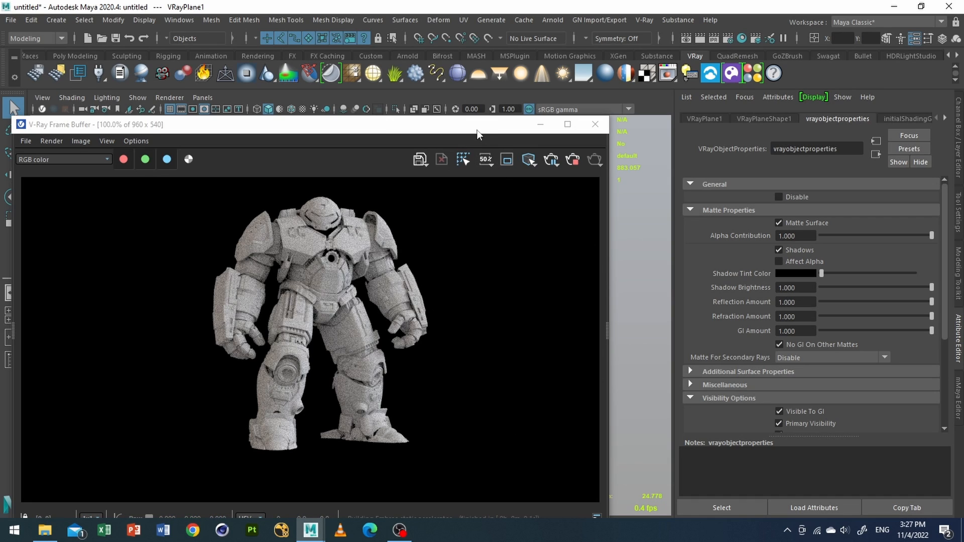
Select Camera002 and set its Environment background color value to 0.2.
{"action": "left_click", "coordinate": [41, 97]}
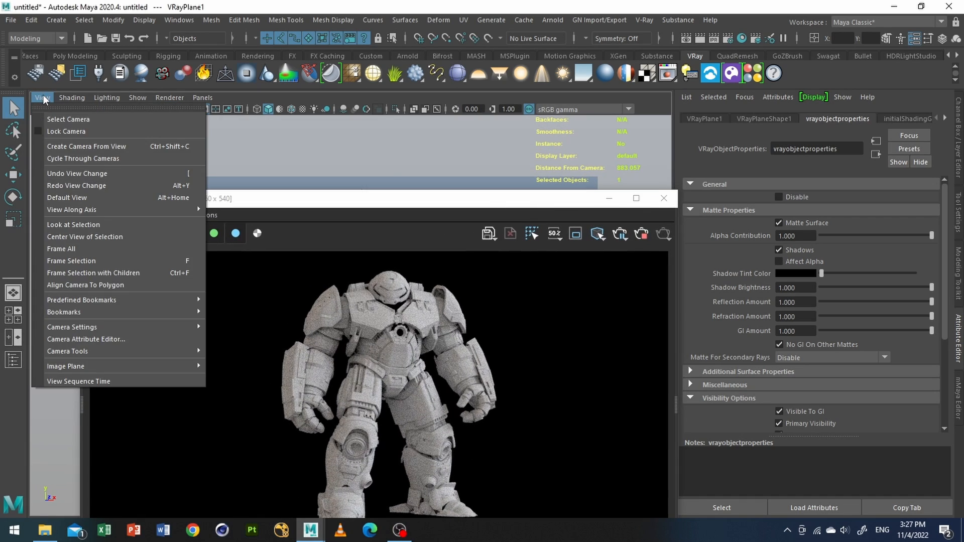
{"action": "mouse_move", "coordinate": [68, 120]}
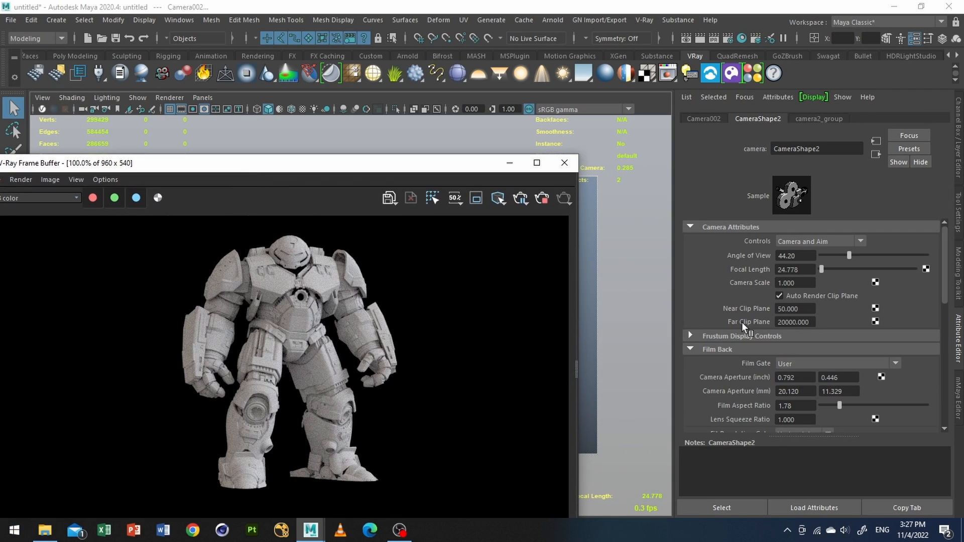
{"action": "scroll", "scroll_direction": "down", "scroll_amount": 3}
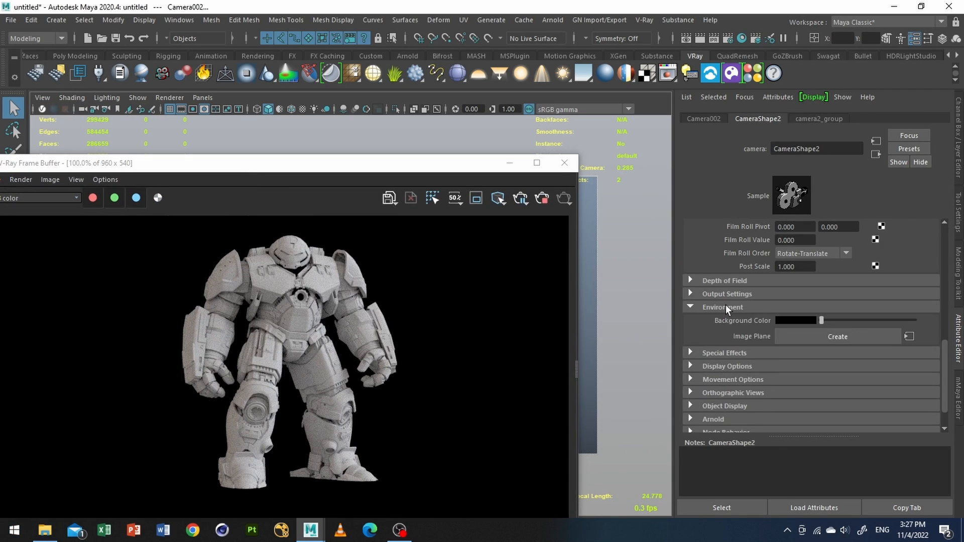
{"action": "left_click", "coordinate": [794, 319]}
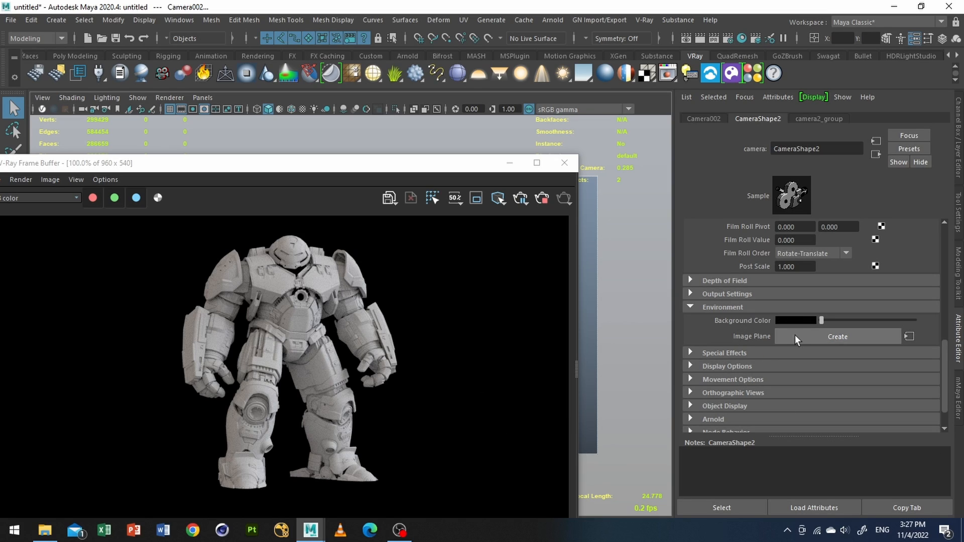
{"action": "left_click", "coordinate": [795, 320]}
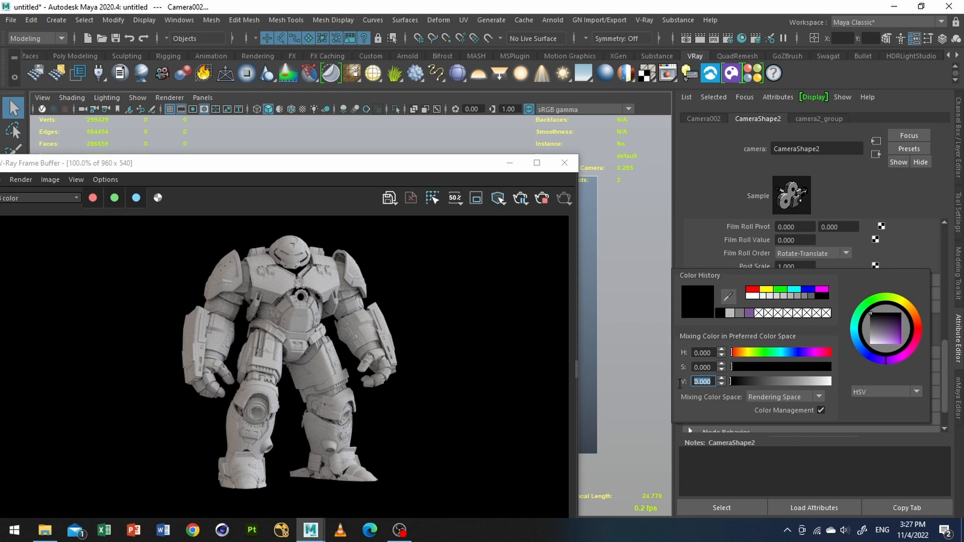
{"action": "type", "text": "0.2"}
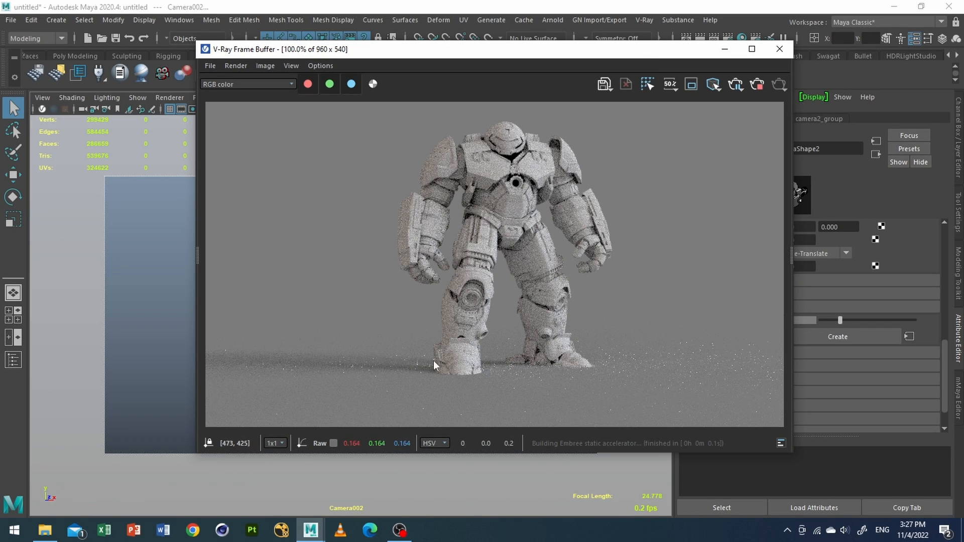
{"action": "mouse_move", "coordinate": [347, 140]}
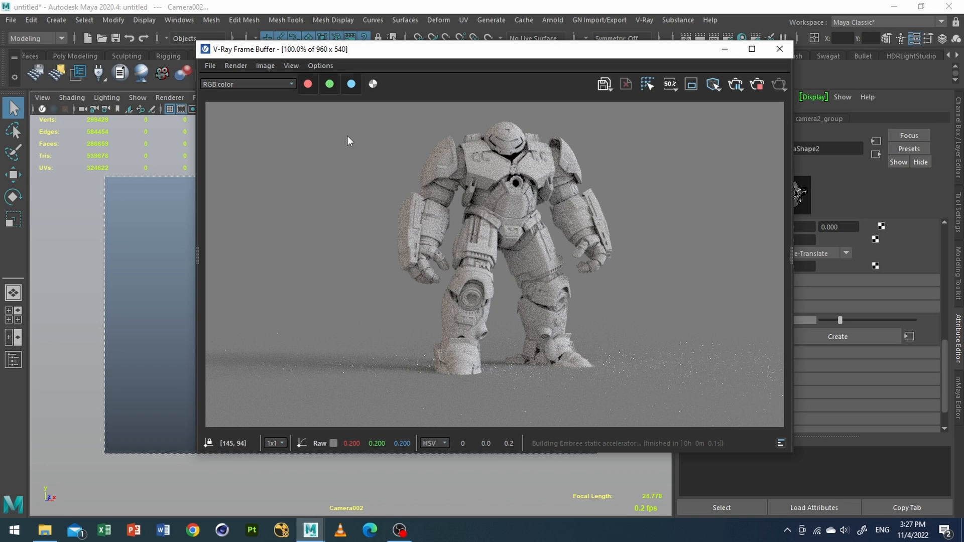
{"action": "mouse_move", "coordinate": [518, 197]}
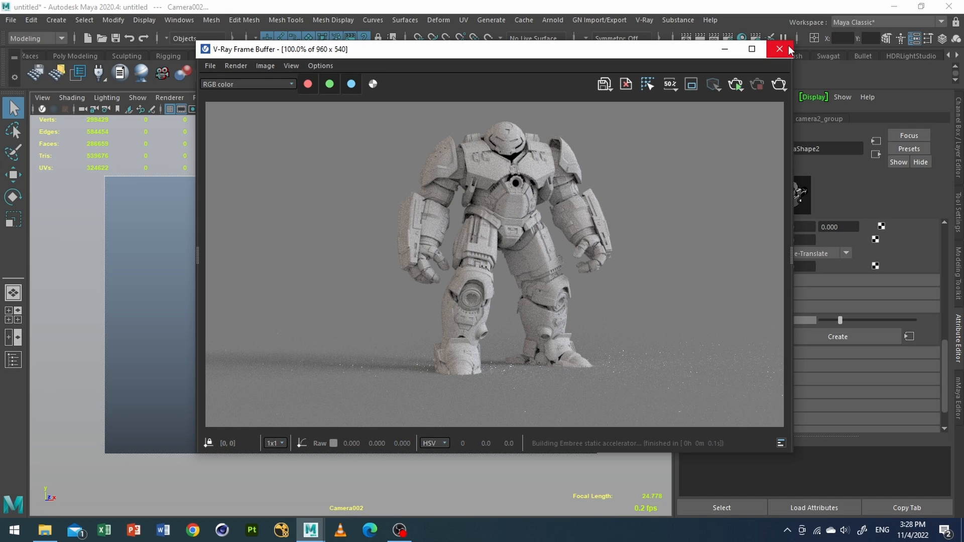
Close the V-Ray Frame Buffer, add polygon spheres beside the Hulkbuster, and maximise Camera002's view.
{"action": "left_click", "coordinate": [779, 50]}
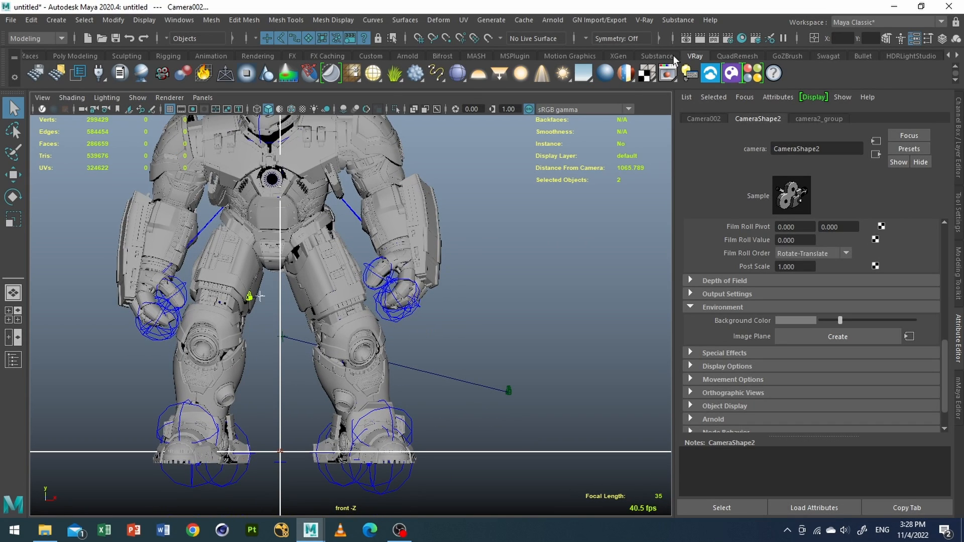
{"action": "left_click", "coordinate": [827, 55]}
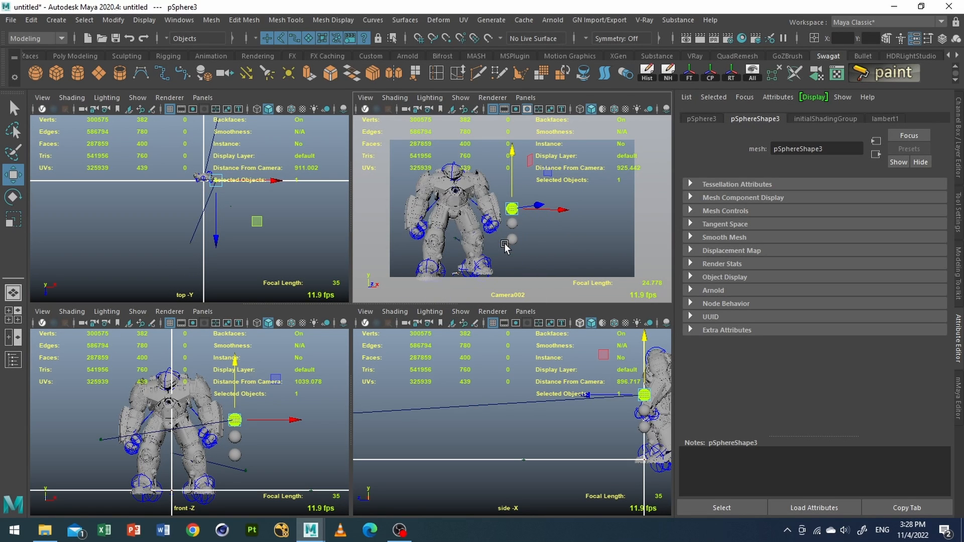
{"action": "key", "text": "space"}
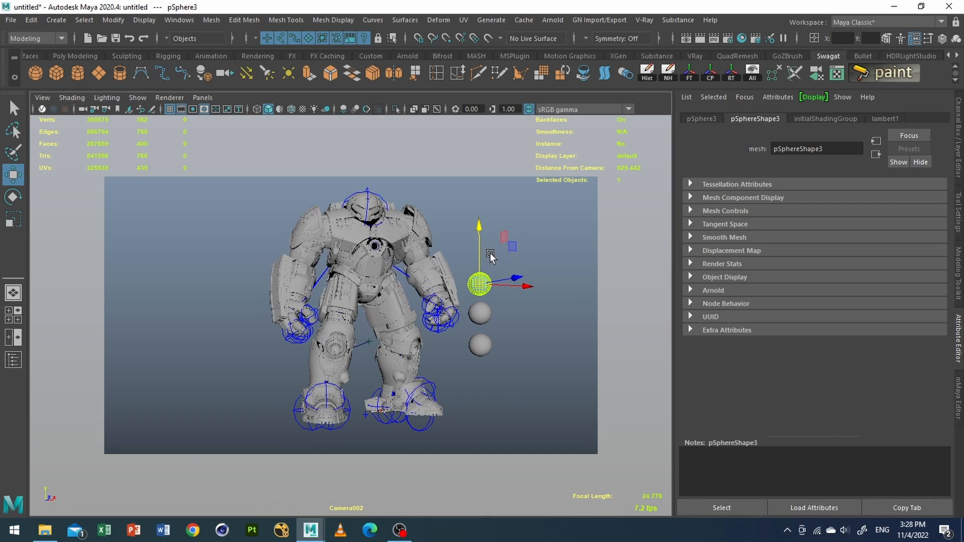
{"action": "left_click", "coordinate": [502, 345]}
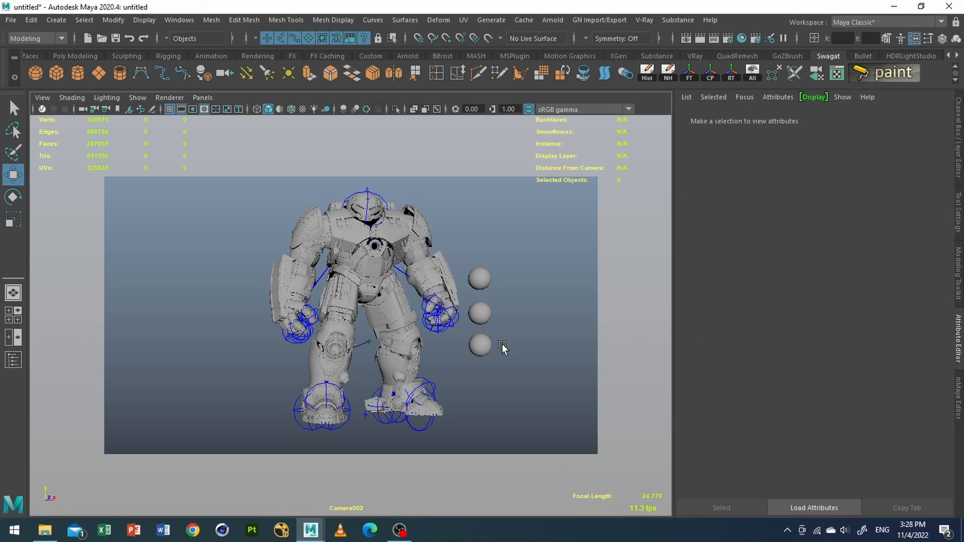
{"action": "left_click", "coordinate": [478, 277]}
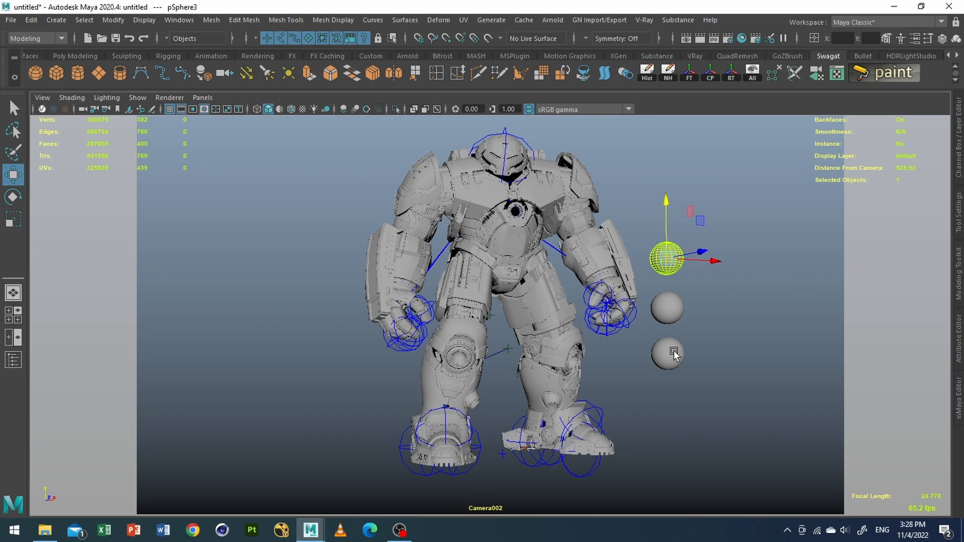
{"action": "left_click", "coordinate": [725, 296]}
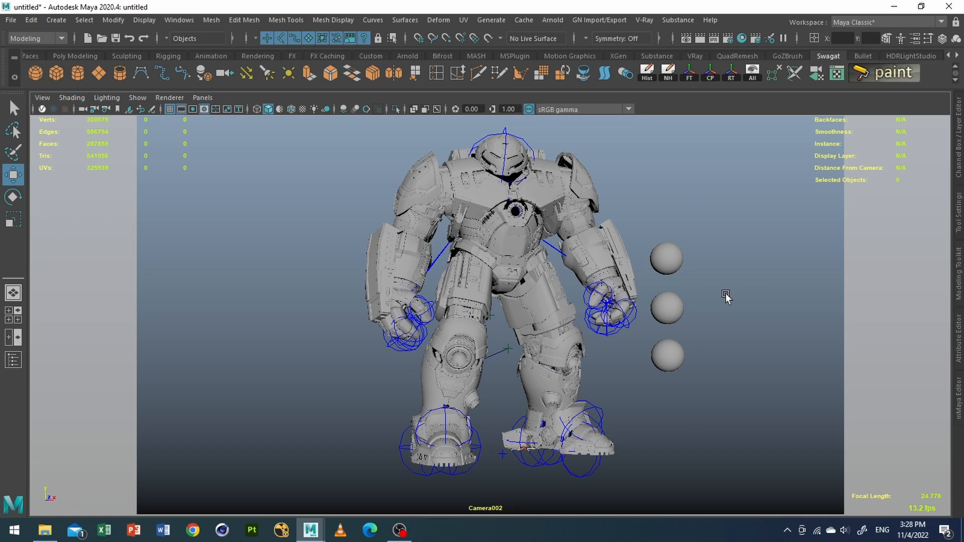
In Hypershade, create a VRayMtl node and name it 'basic'.
{"action": "left_click", "coordinate": [665, 307]}
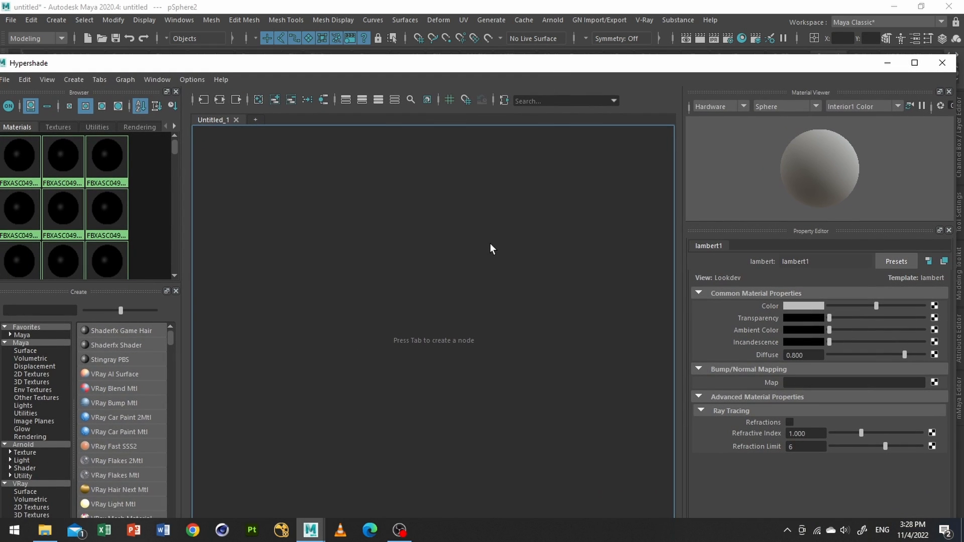
{"action": "type", "text": "vray"}
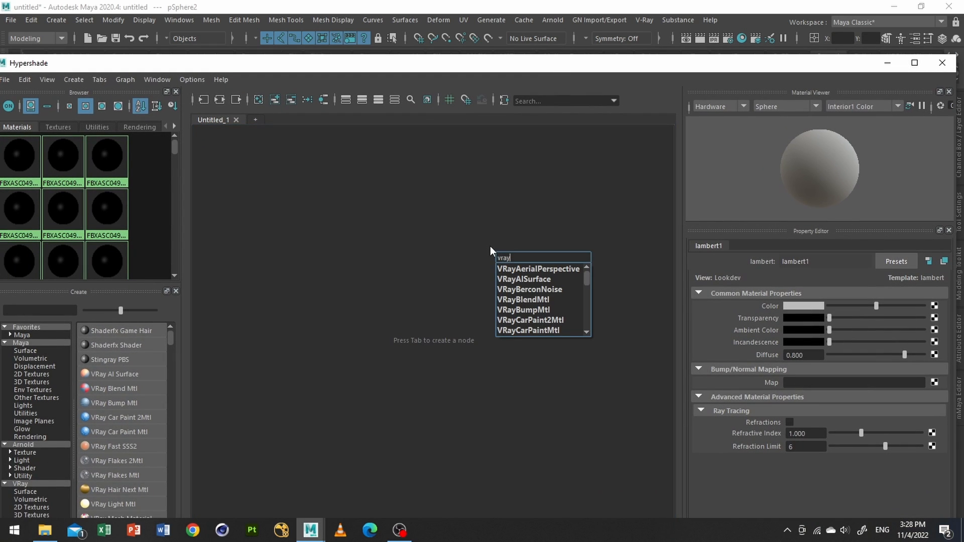
{"action": "type", "text": "mtl"}
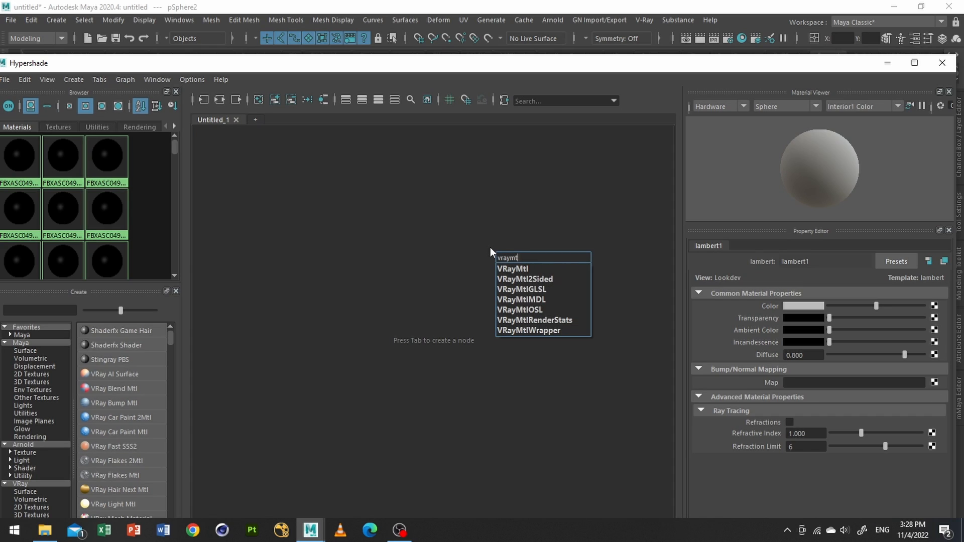
{"action": "left_click", "coordinate": [512, 268]}
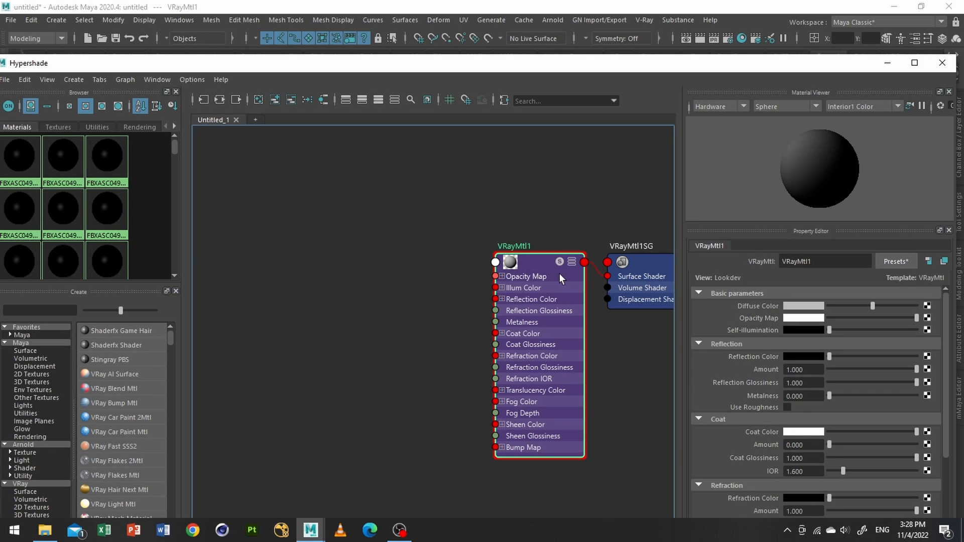
{"action": "left_click_drag", "start_coordinate": [538, 277], "coordinate": [396, 249]}
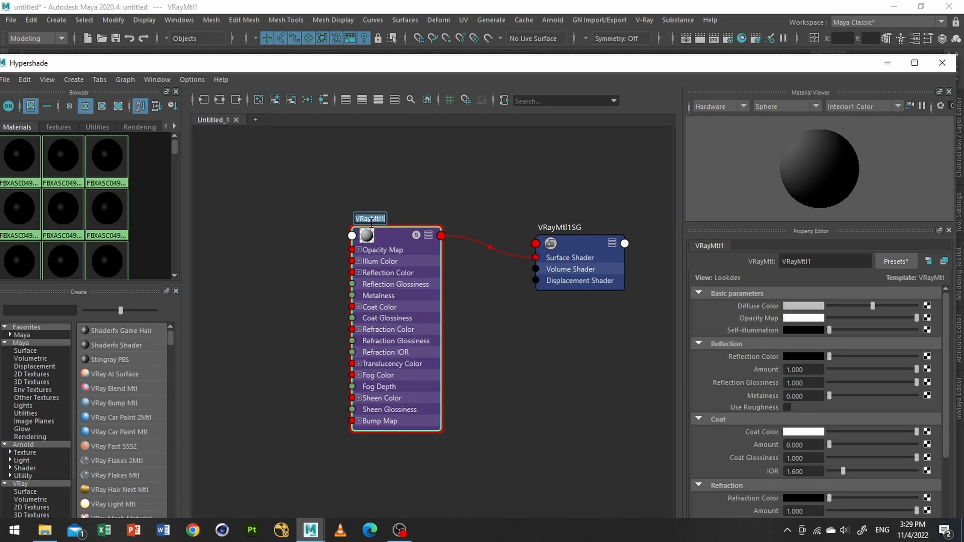
{"action": "type", "text": "basic"}
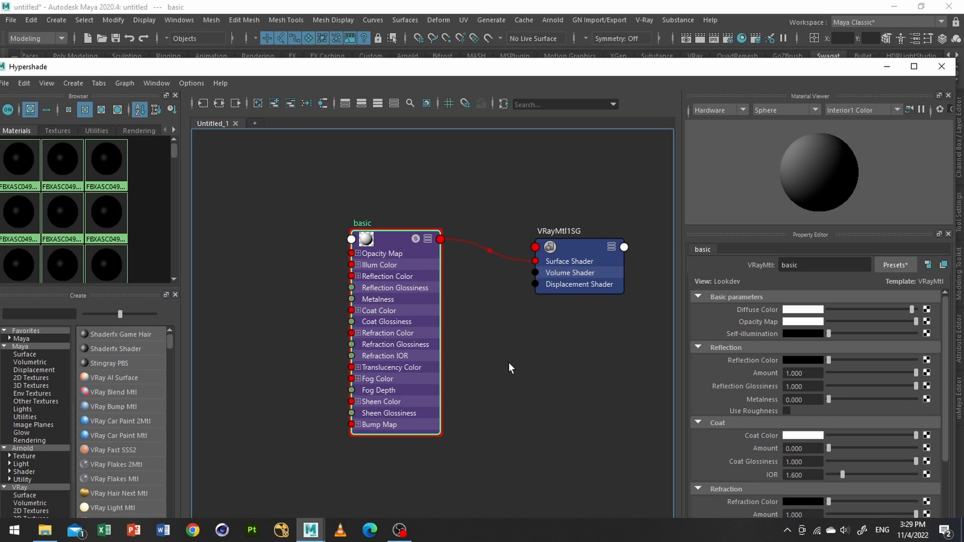
Create a second VRayMtl and name it 'dark'.
{"action": "type", "text": "vraymtl"}
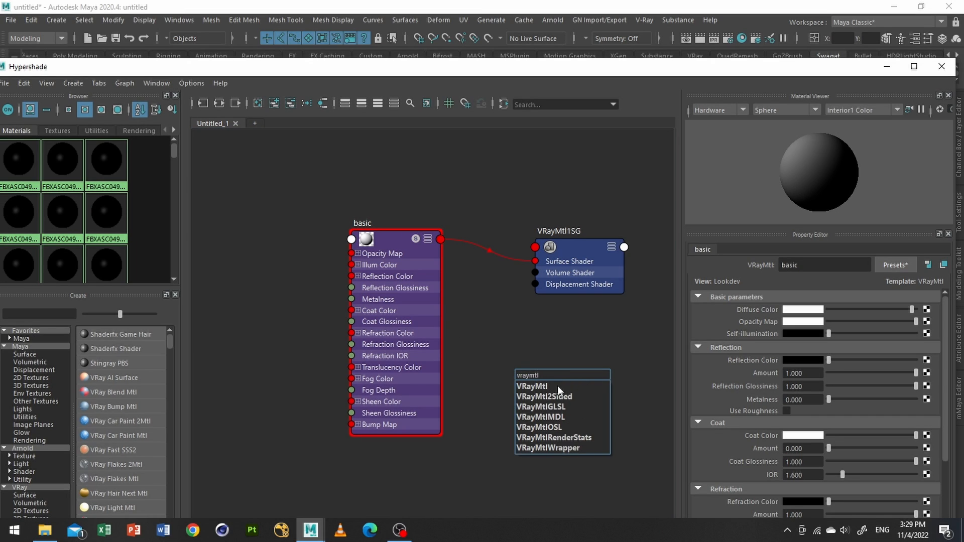
{"action": "left_click", "coordinate": [530, 386]}
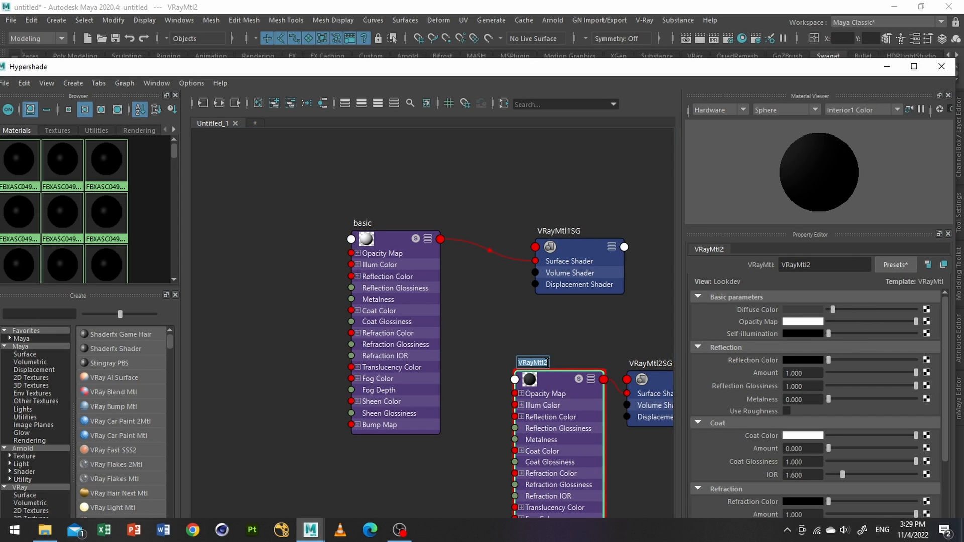
{"action": "type", "text": "dark"}
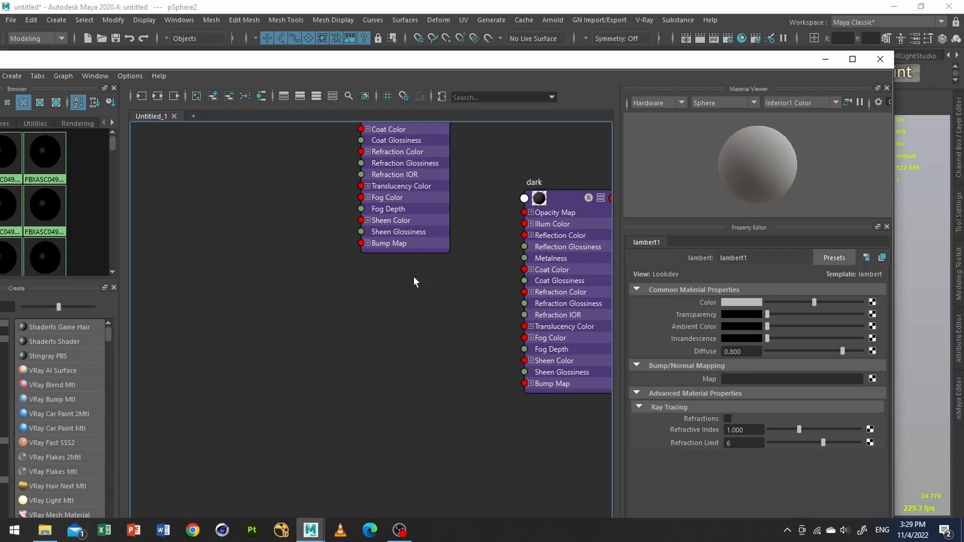
Create a third VRayMtl and name it 'refl' for the reflective sphere.
{"action": "type", "text": "vraymtl"}
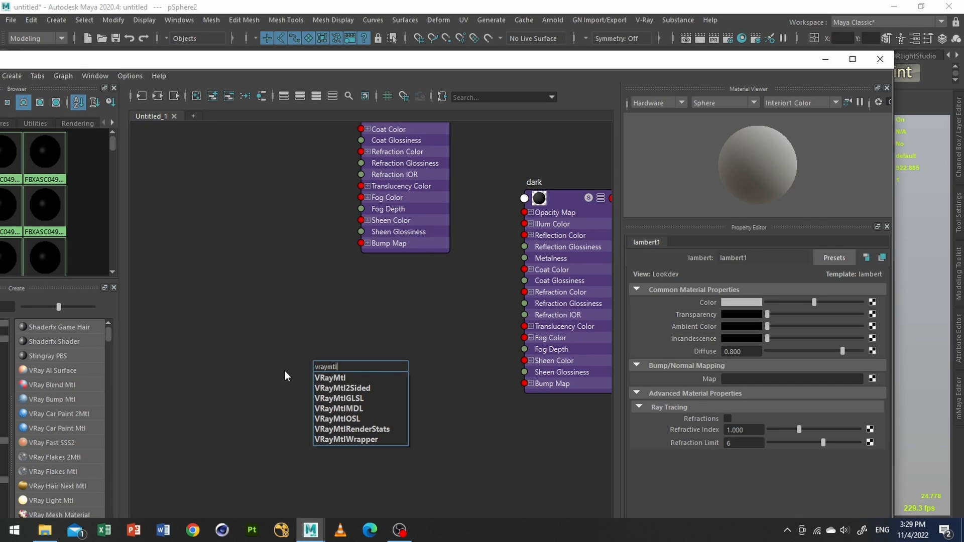
{"action": "left_click", "coordinate": [331, 377]}
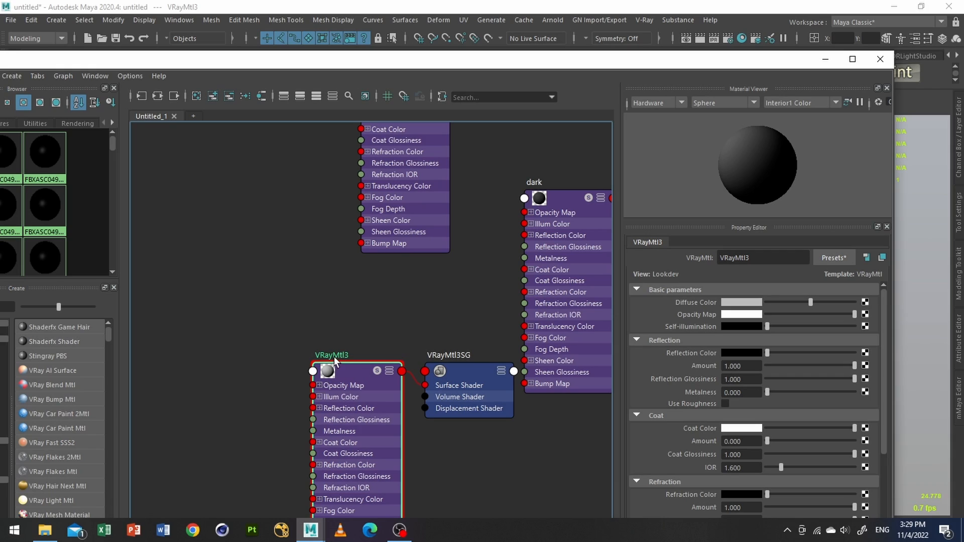
{"action": "type", "text": "refl"}
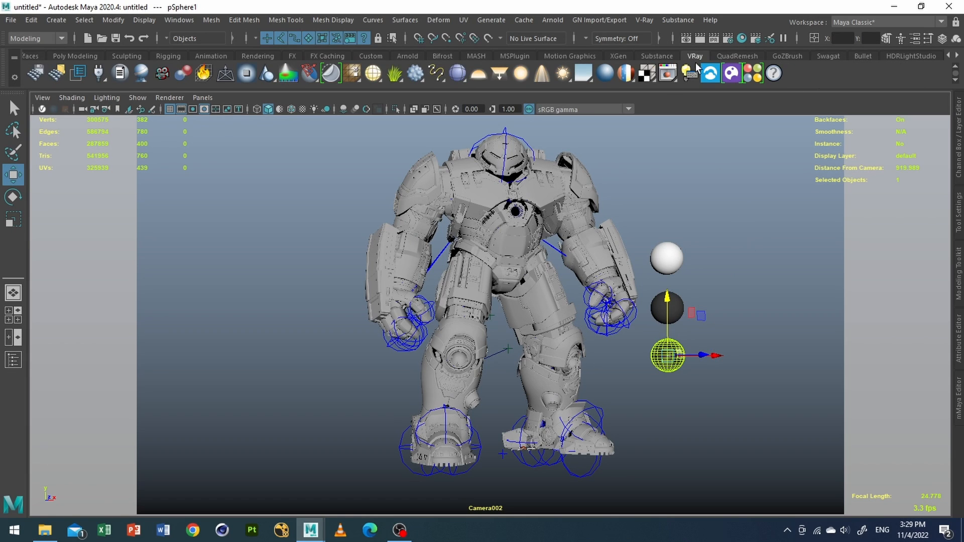
Render with V-Ray to show the white, dark and reflective spheres beside the Hulkbuster.
{"action": "left_click", "coordinate": [709, 72]}
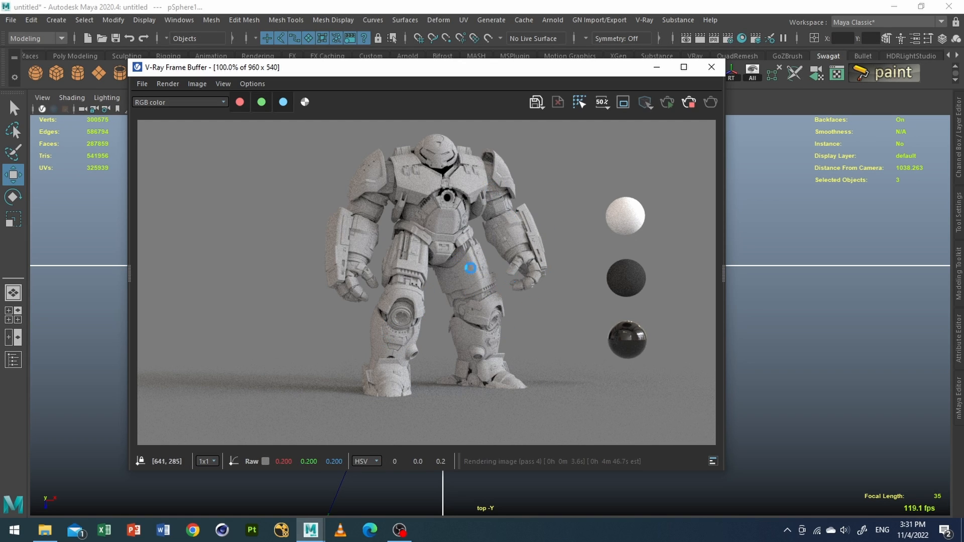
{"action": "mouse_move", "coordinate": [457, 321]}
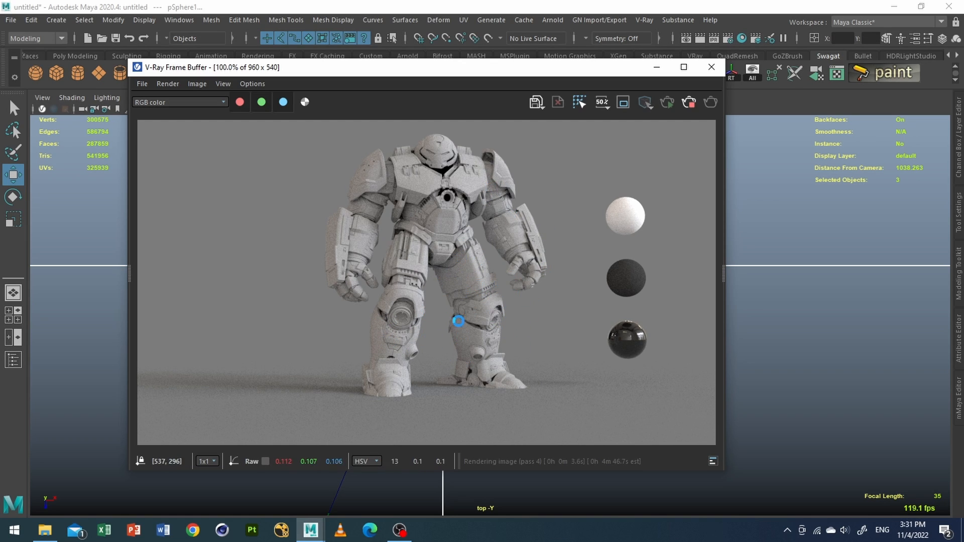